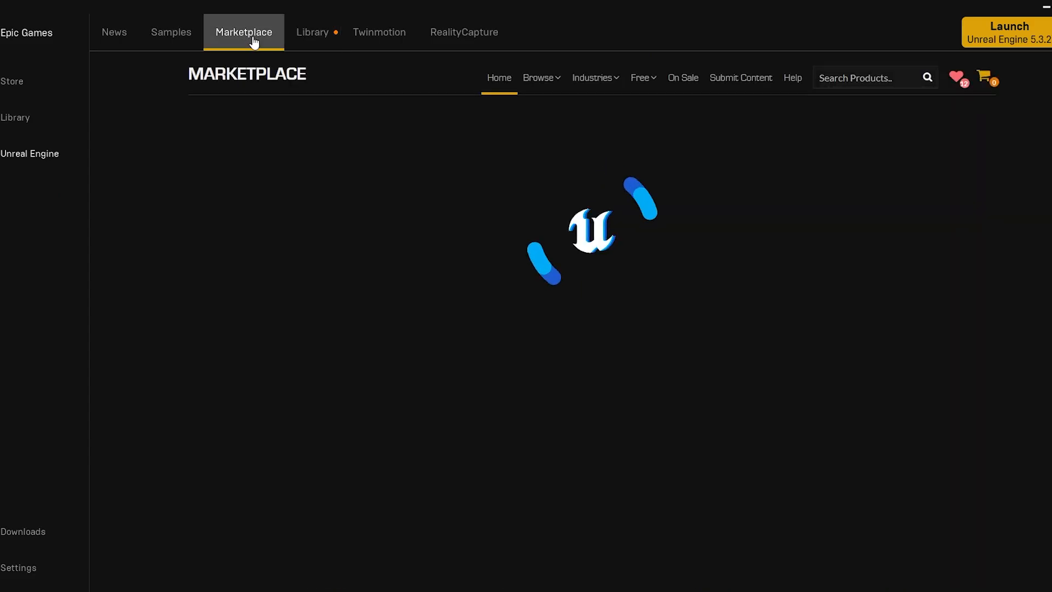
Go to the Unreal Engine Marketplace storefront for Landscape Pro 2.0.
left_click(113, 32)
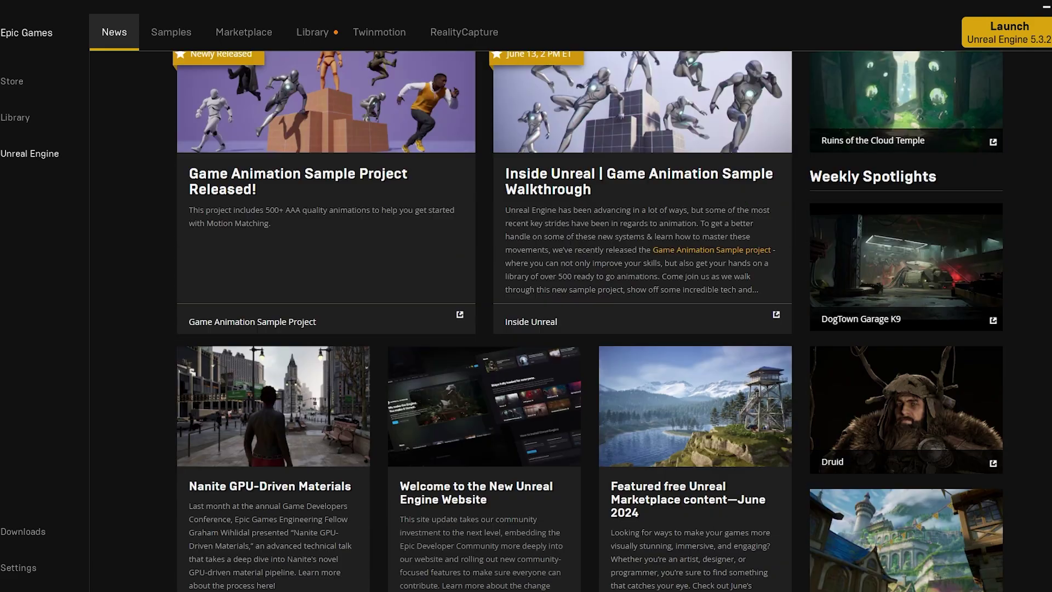
left_click(243, 32)
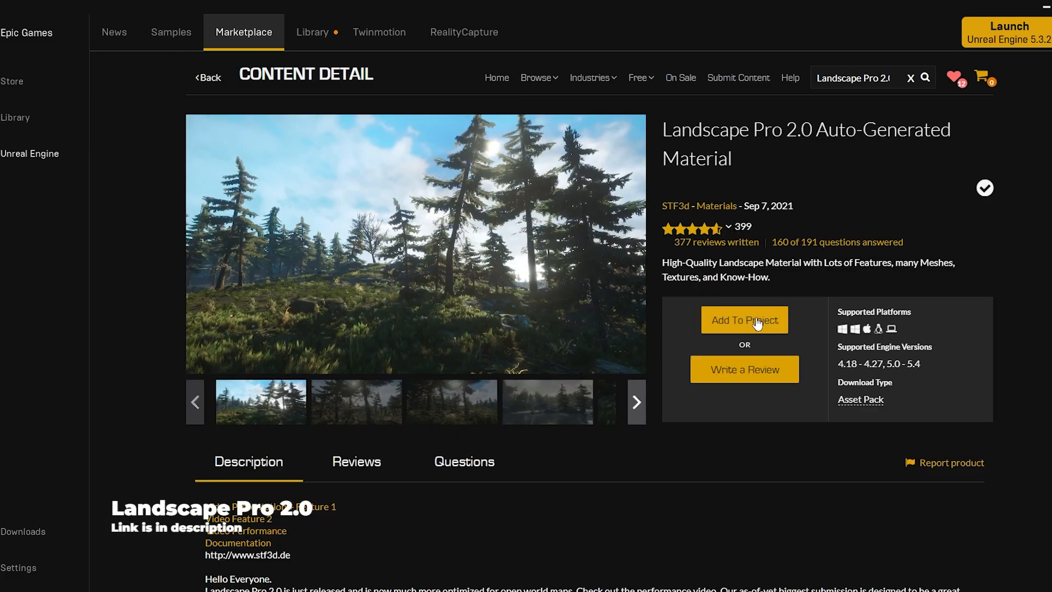
Add Landscape Pro 2.0 to the HorrorEngine project and return to the Library.
left_click(745, 320)
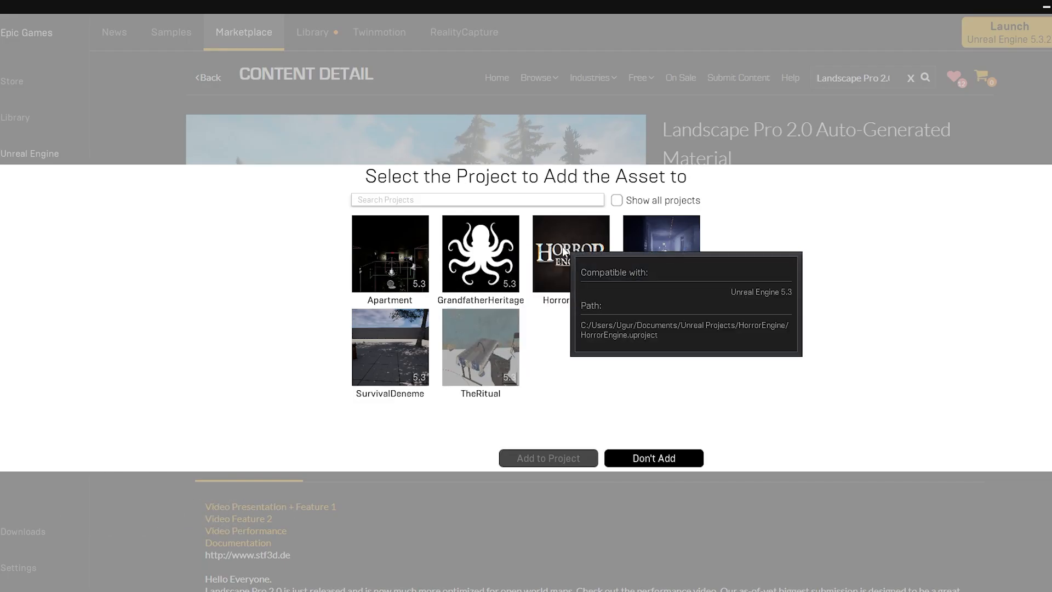
left_click(571, 258)
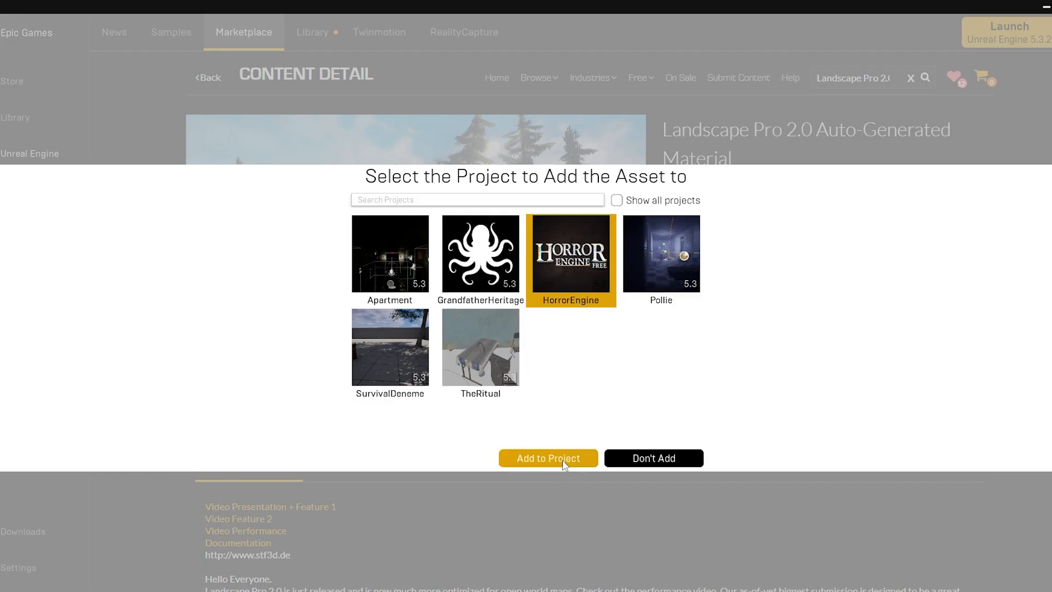
left_click(547, 458)
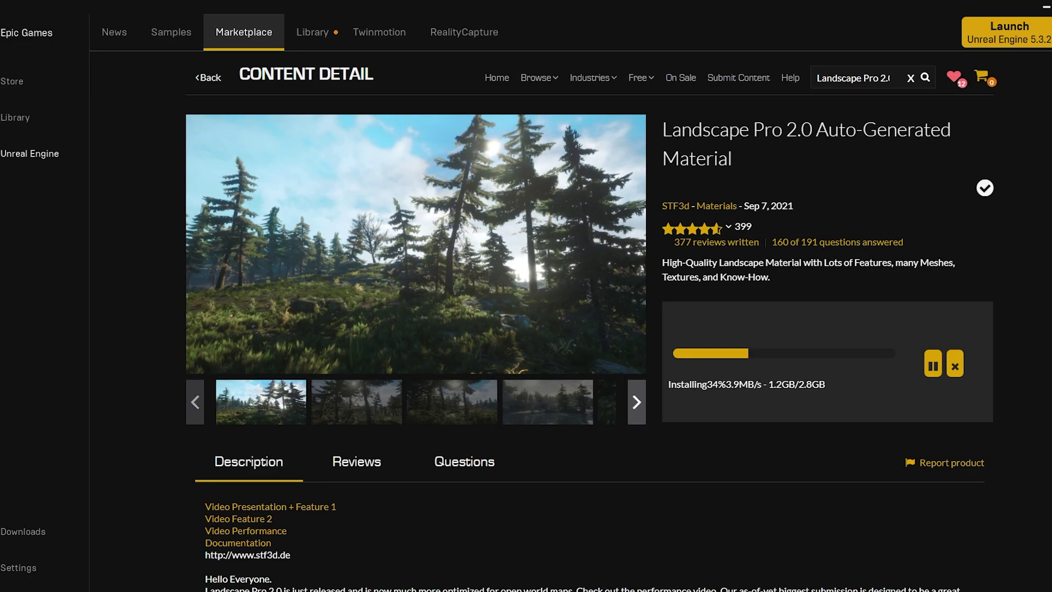
left_click(332, 29)
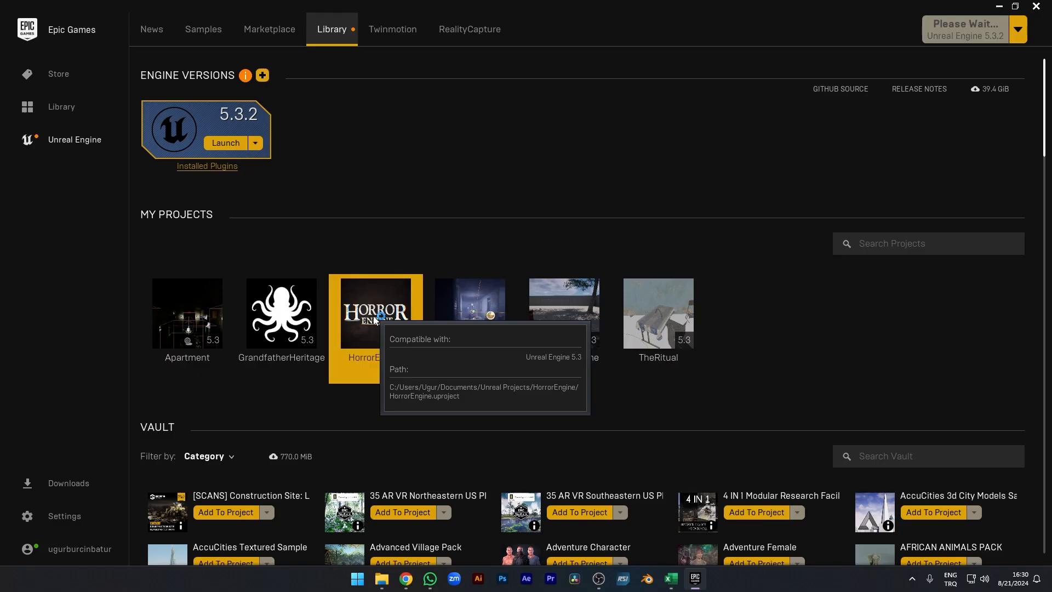
Open HorrorEngine, browse Blueprints > UsableAssets, then return to the Content root.
double_click(375, 312)
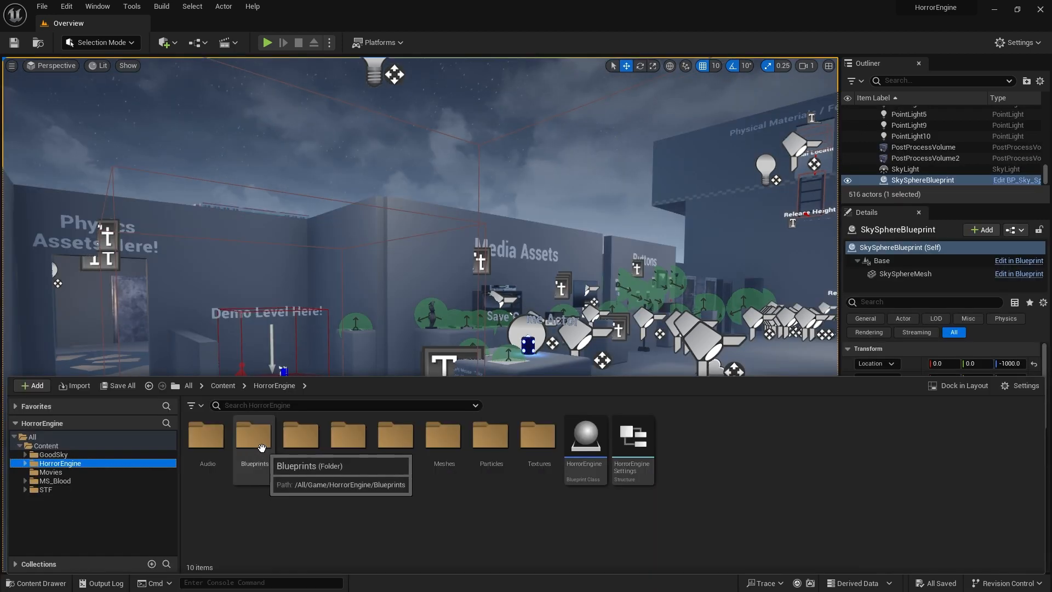
double_click(254, 435)
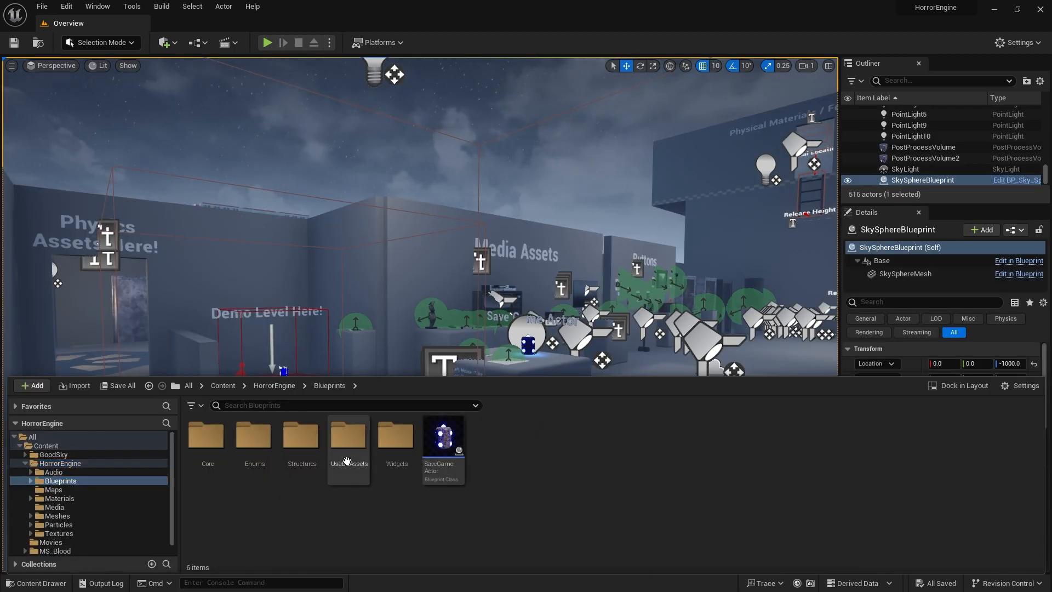
double_click(348, 435)
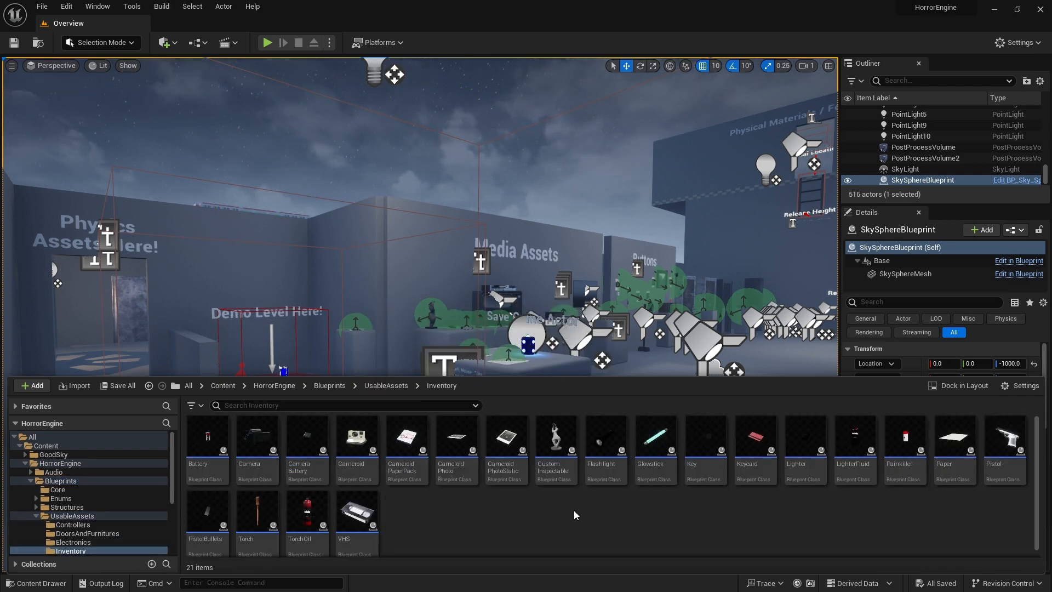
double_click(606, 436)
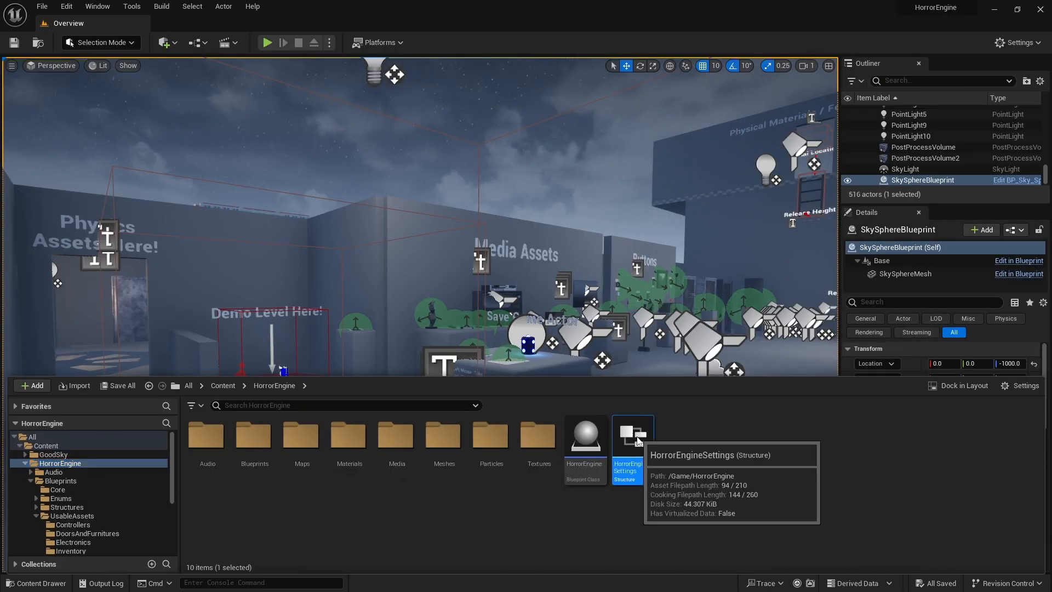
double_click(632, 435)
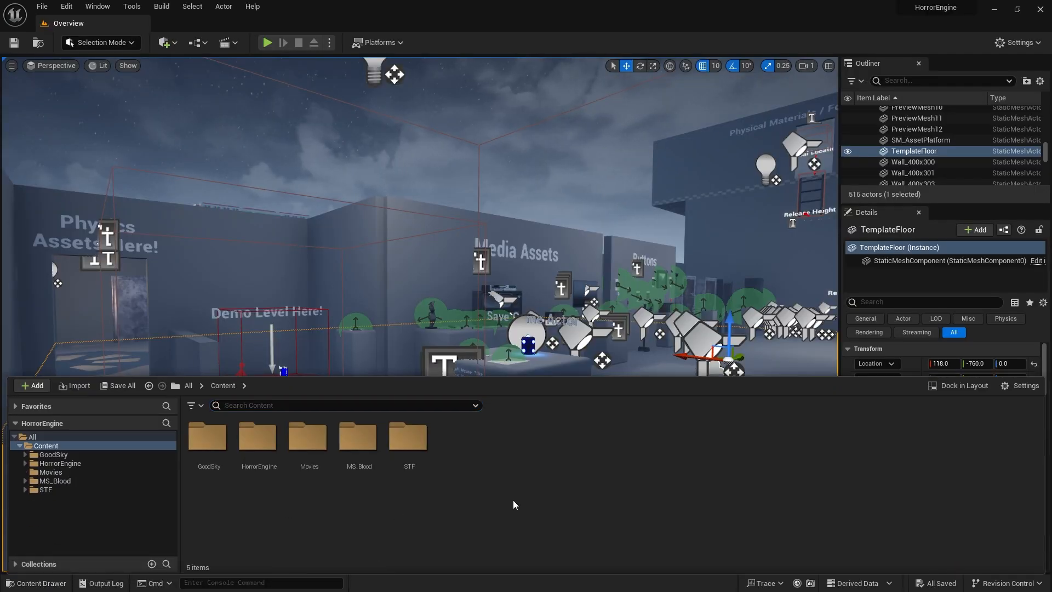
Create a HorrorGame folder with a new level Level1, save it and open it.
left_click(31, 385)
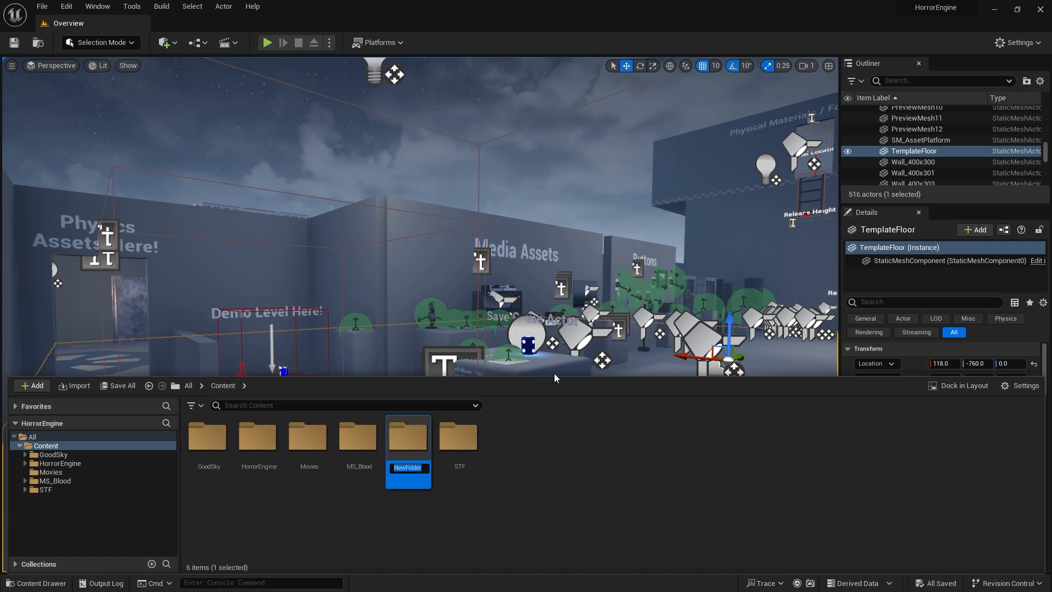
type("Horr")
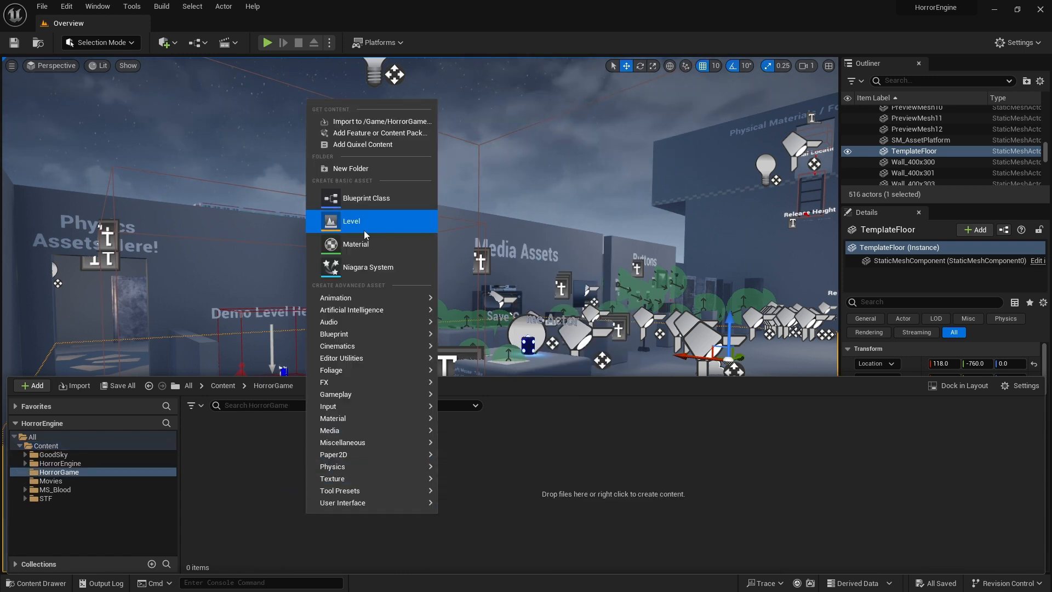
left_click(352, 221)
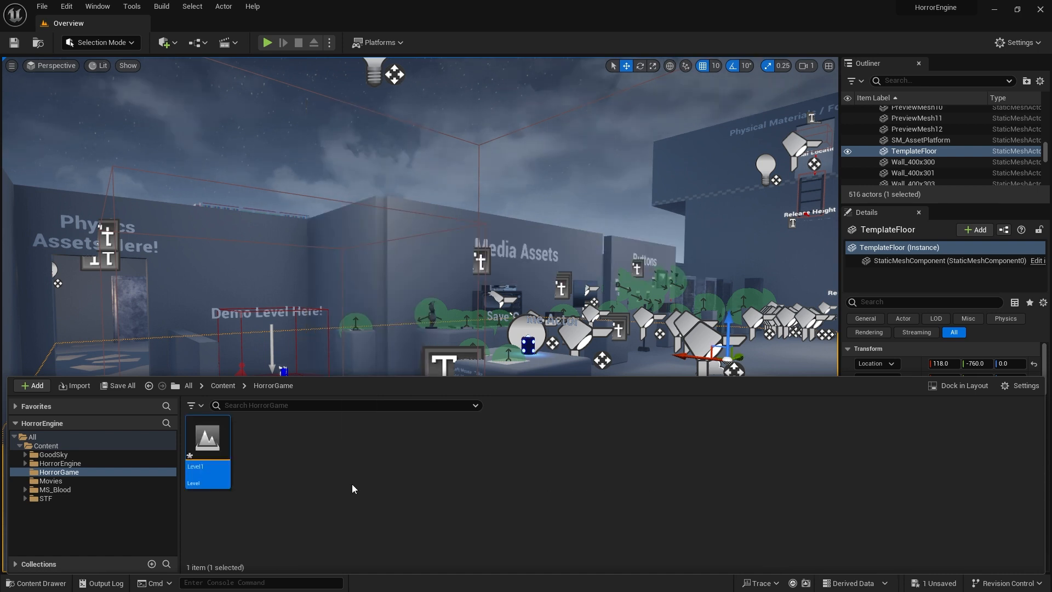
left_click(118, 385)
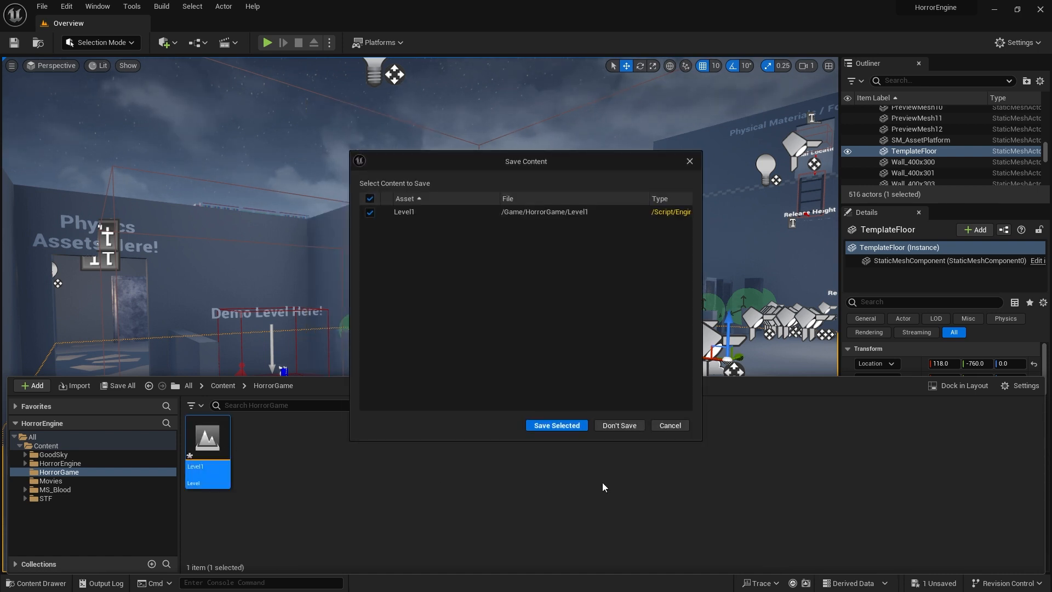
left_click(557, 425)
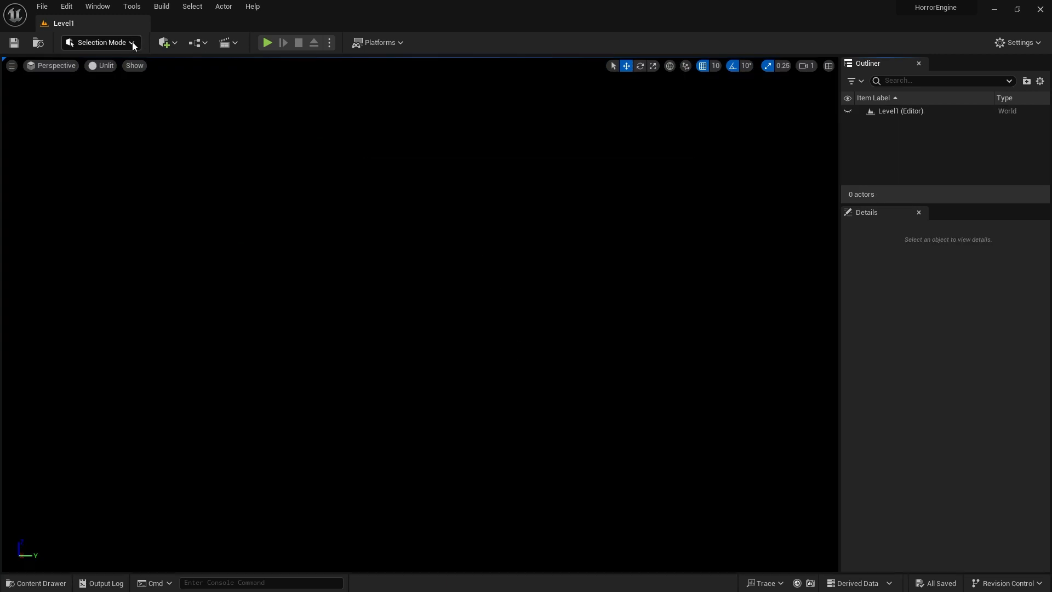
mouse_move(128, 76)
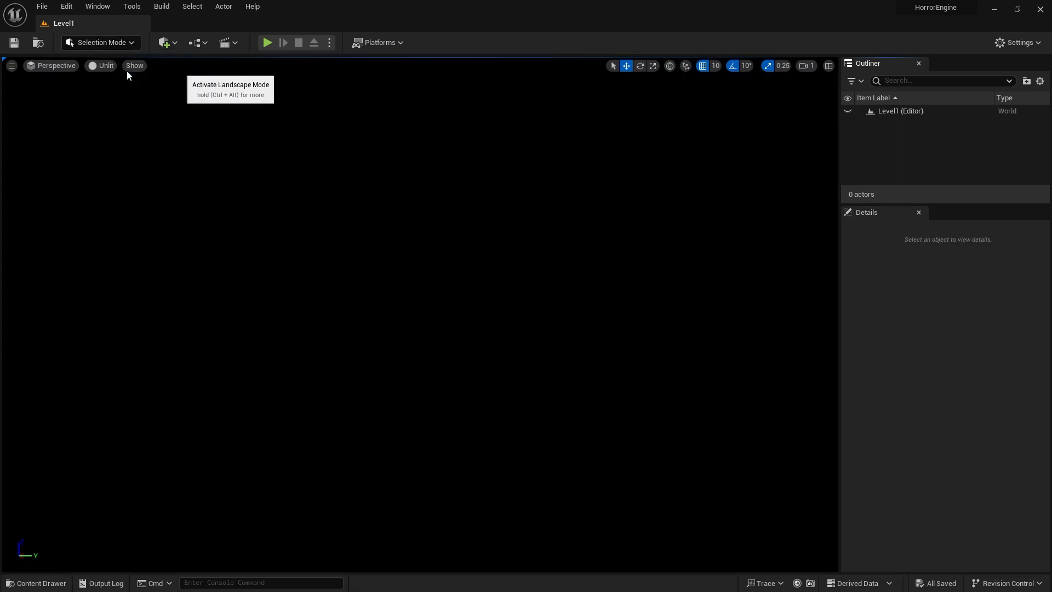
Create a landscape in Level1 using the M_landscape_pro_v2 material.
left_click(115, 293)
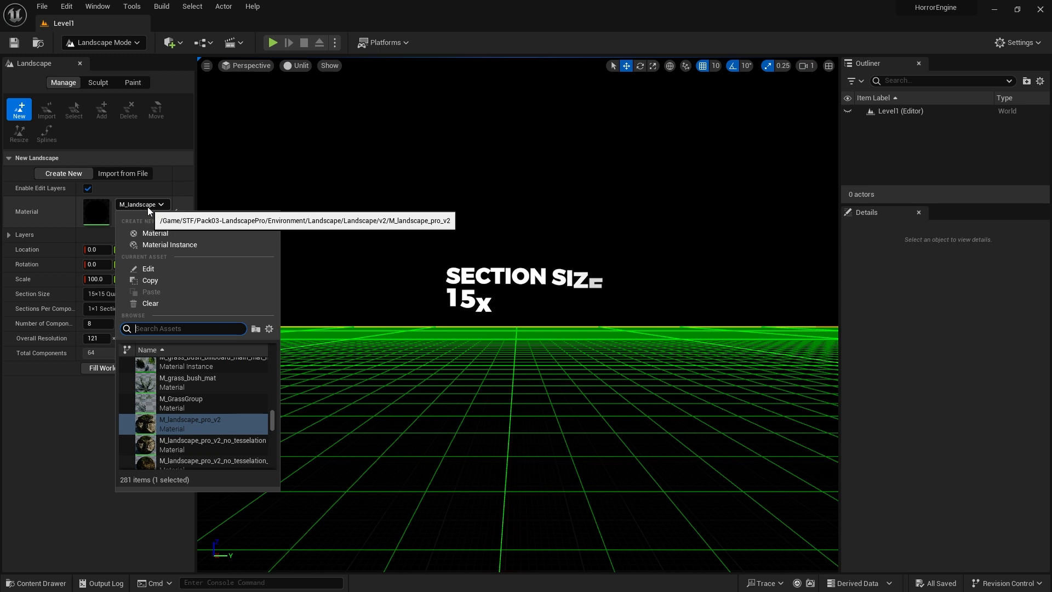
type("landscape")
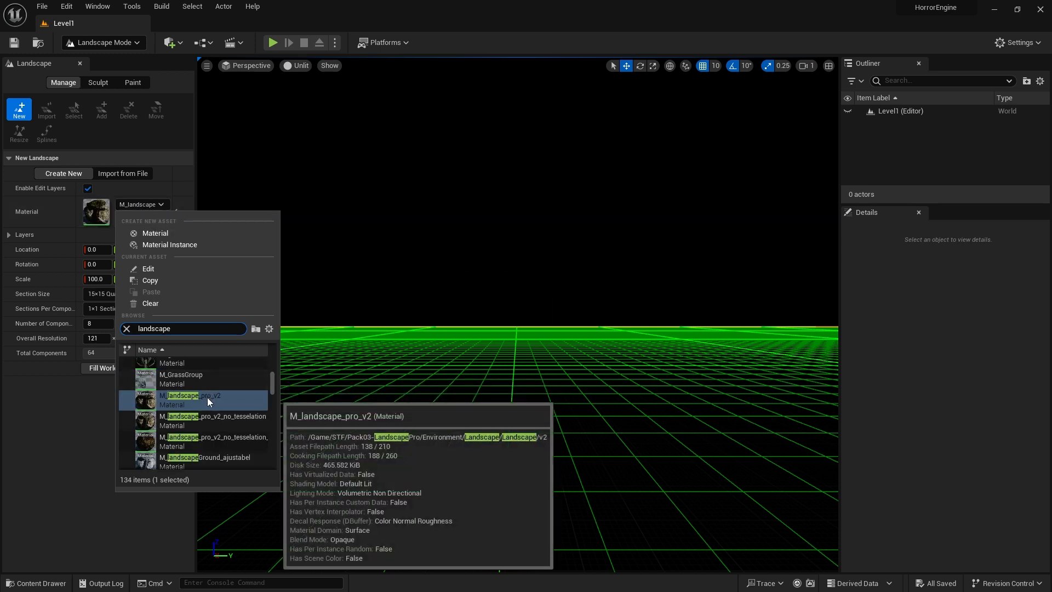
left_click(207, 401)
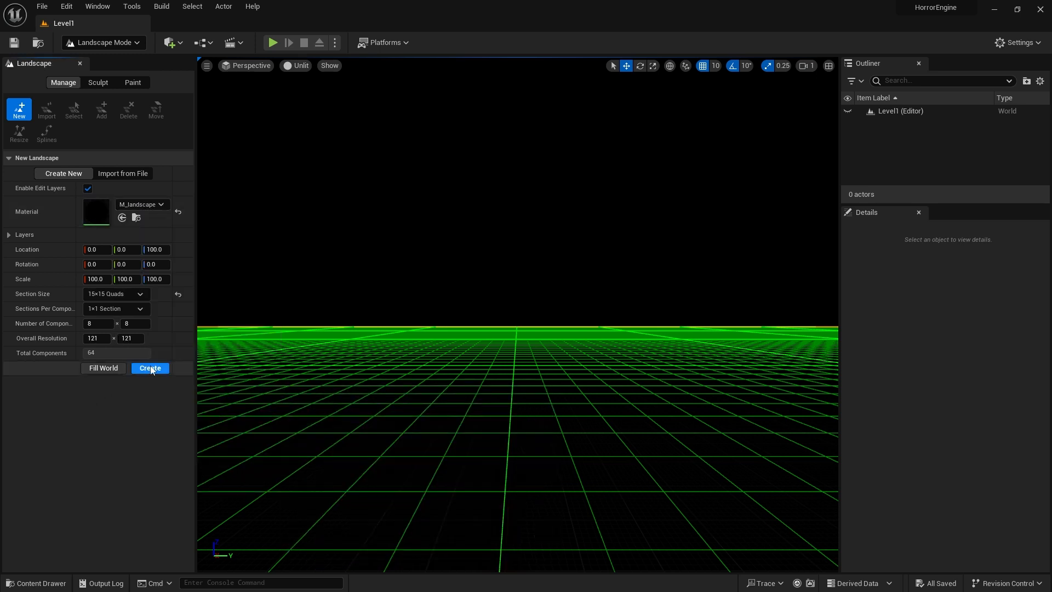
left_click(149, 368)
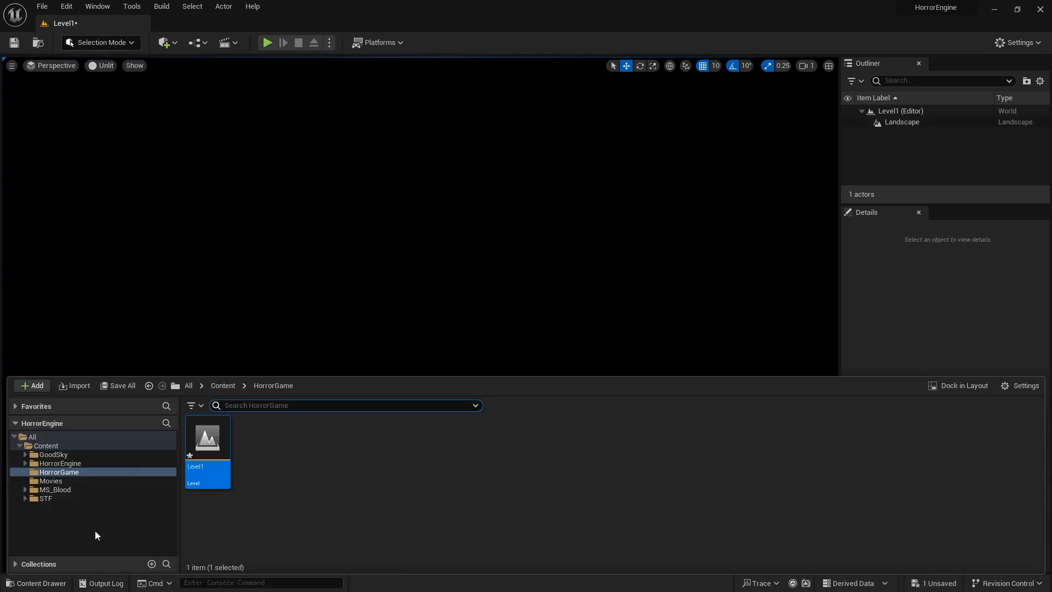
Drag BP_GoodSky from GoodSky > Blueprint into the level and select it.
left_click(53, 454)
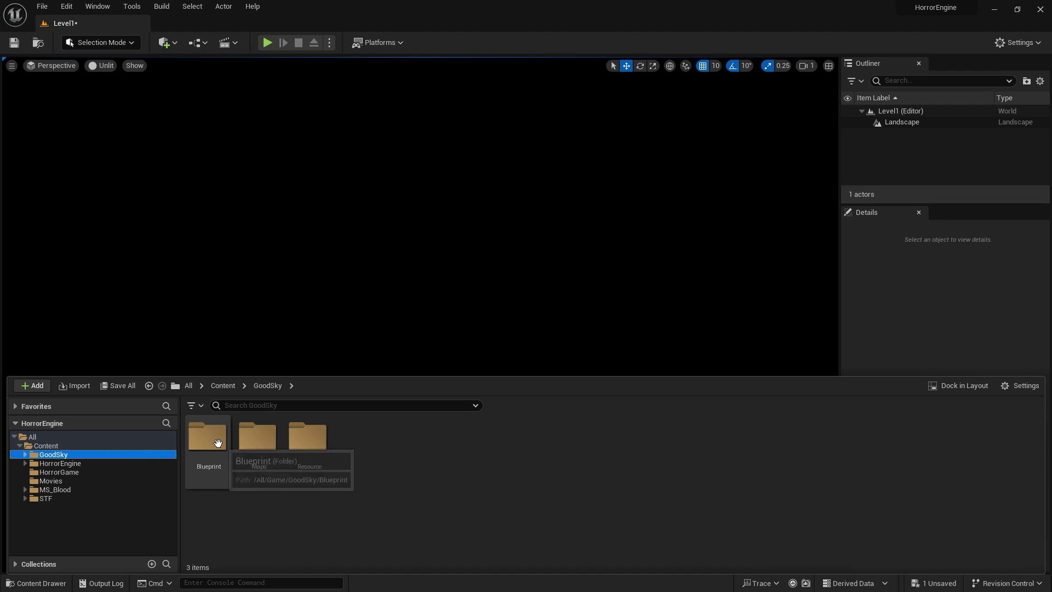
double_click(208, 435)
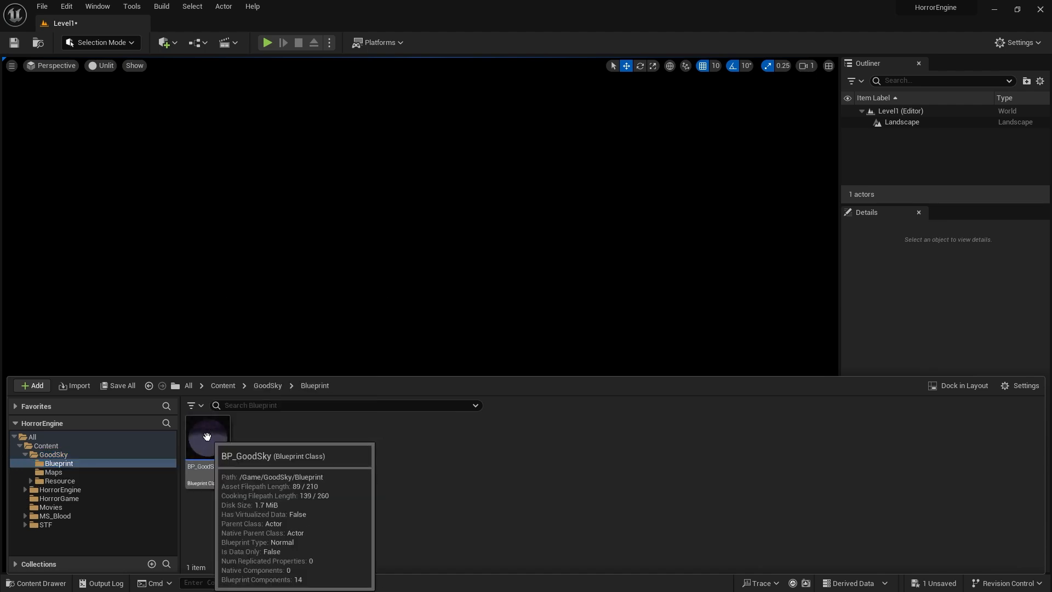
left_click(208, 439)
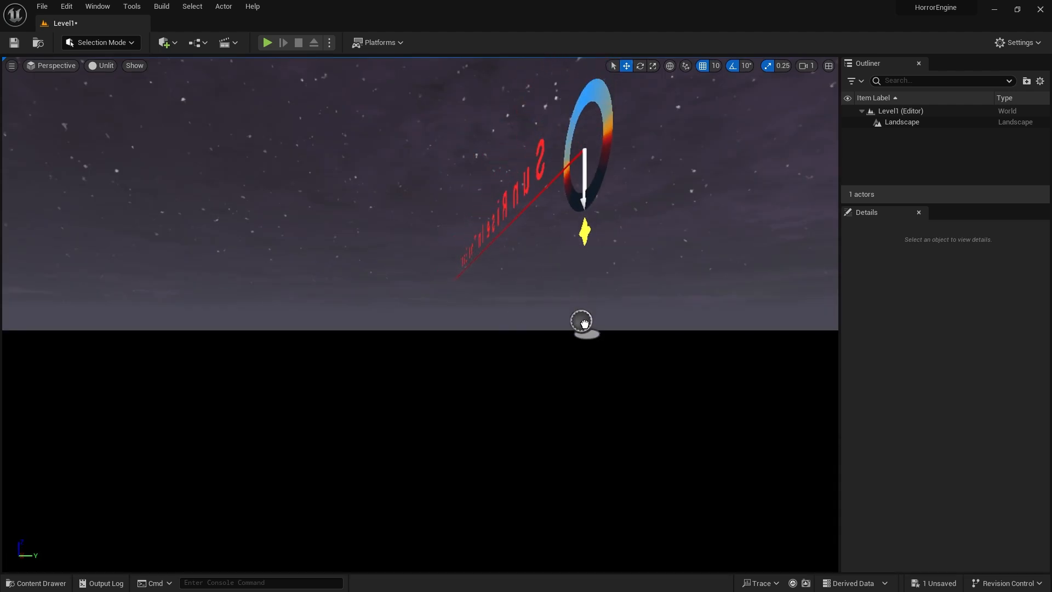
left_click(582, 325)
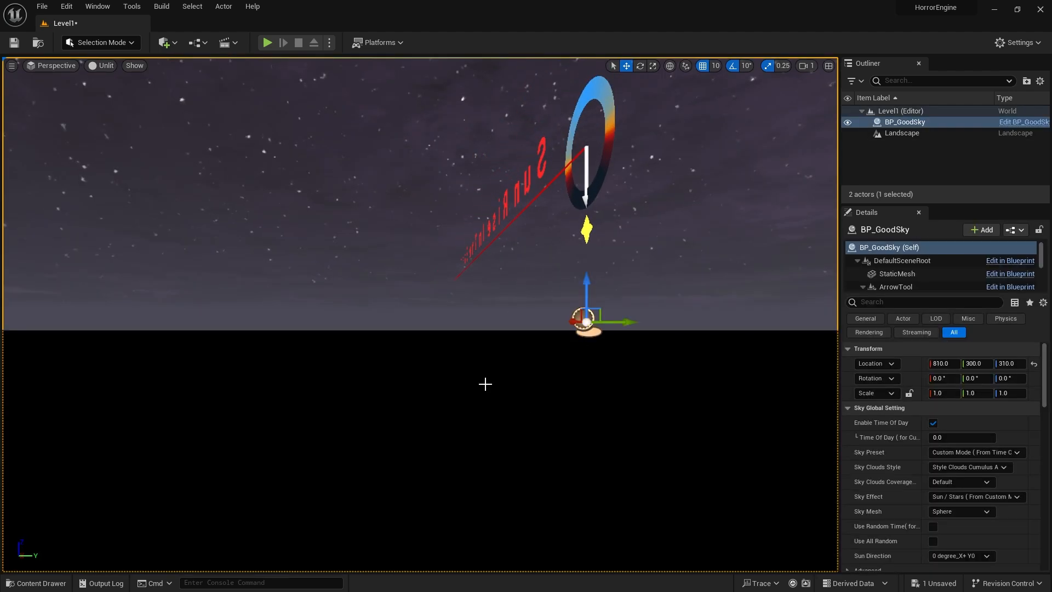
Place a Directional Light via Add > Lights and select it for the sky link.
left_click(164, 43)
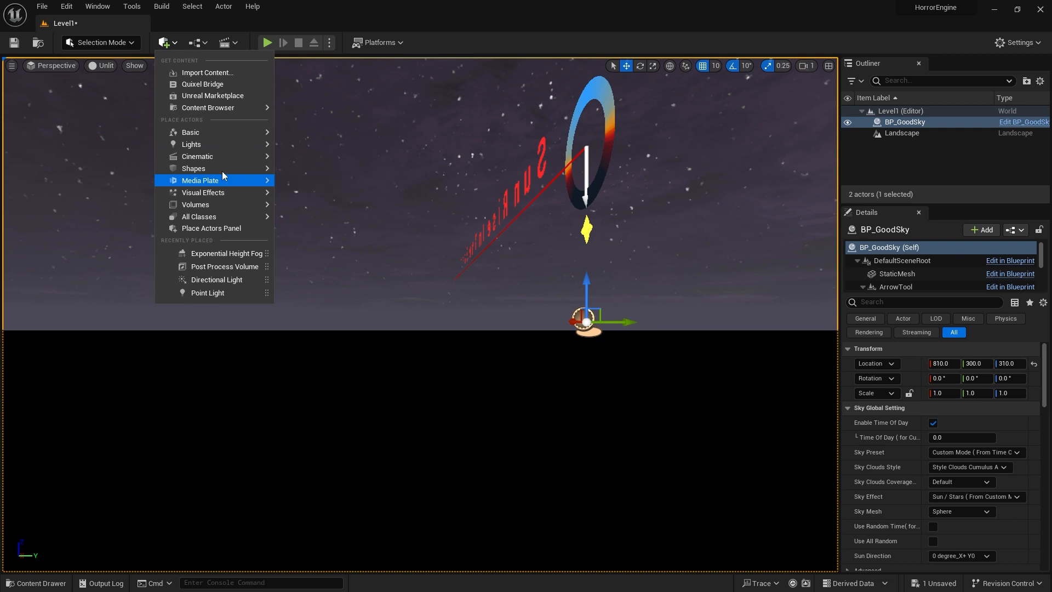
mouse_move(191, 144)
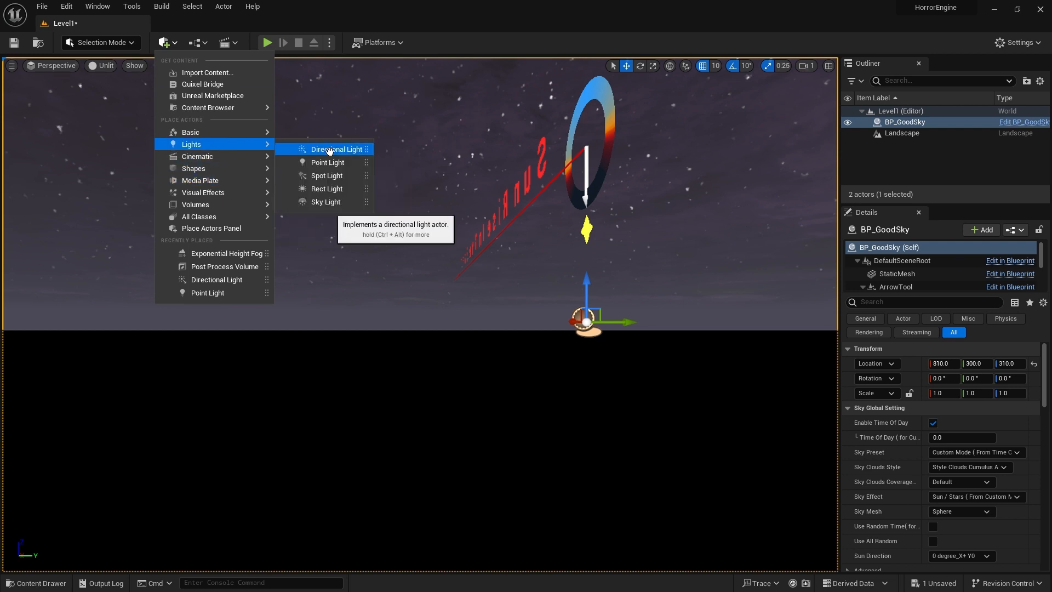
left_click(336, 149)
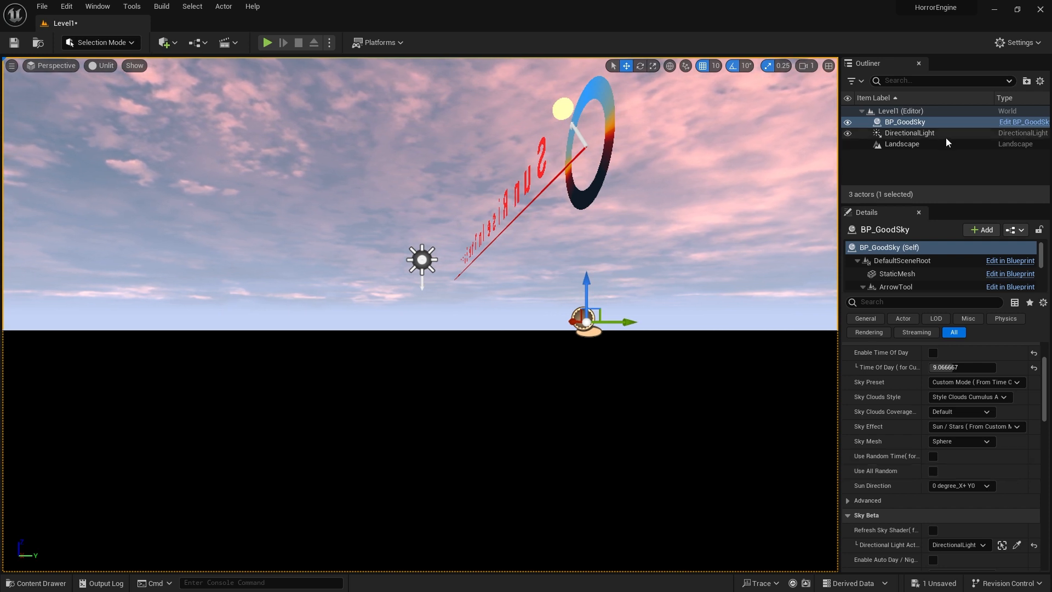
left_click(908, 133)
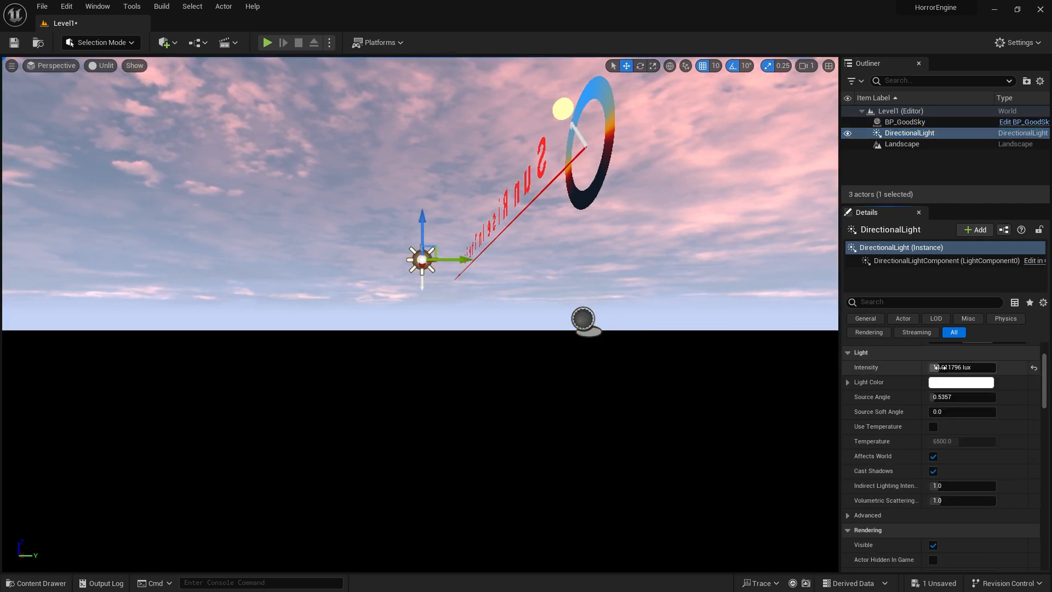
Assign Layer_1_LayerInfo to the landscape's first paint layer for grass.
left_click(132, 42)
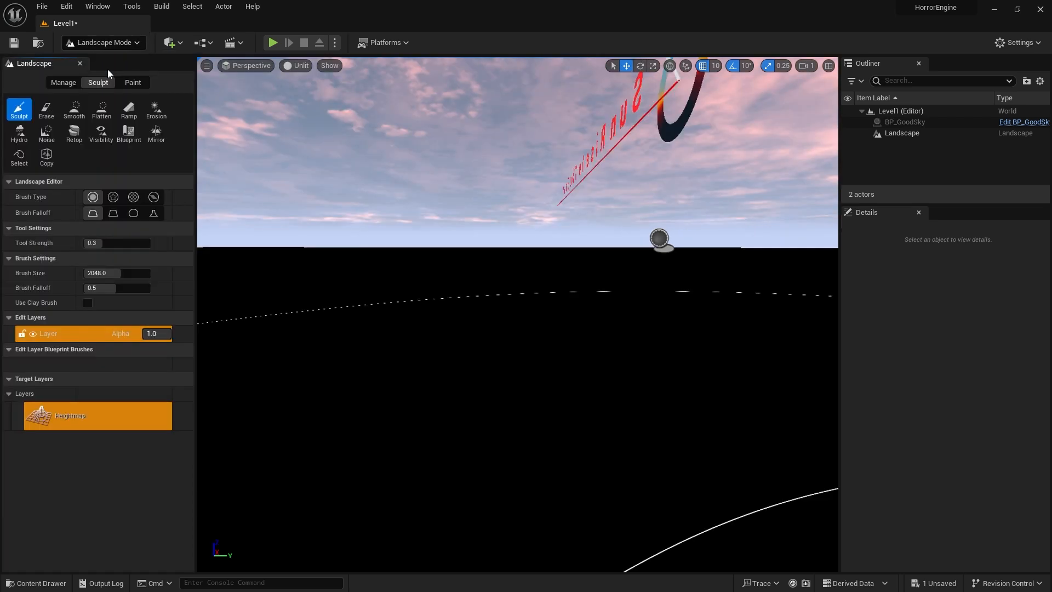
left_click(60, 333)
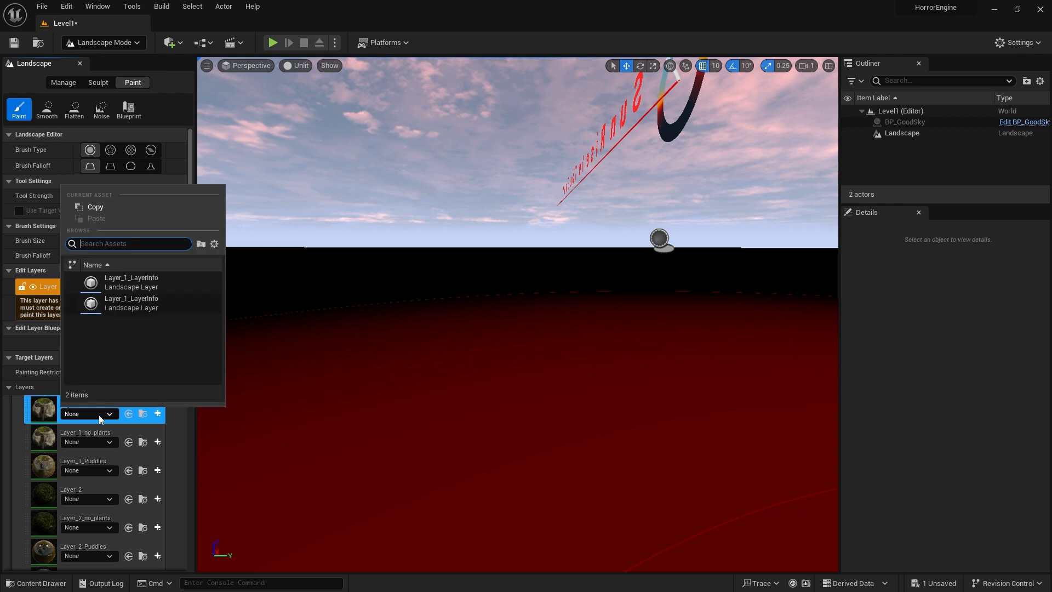
left_click(131, 283)
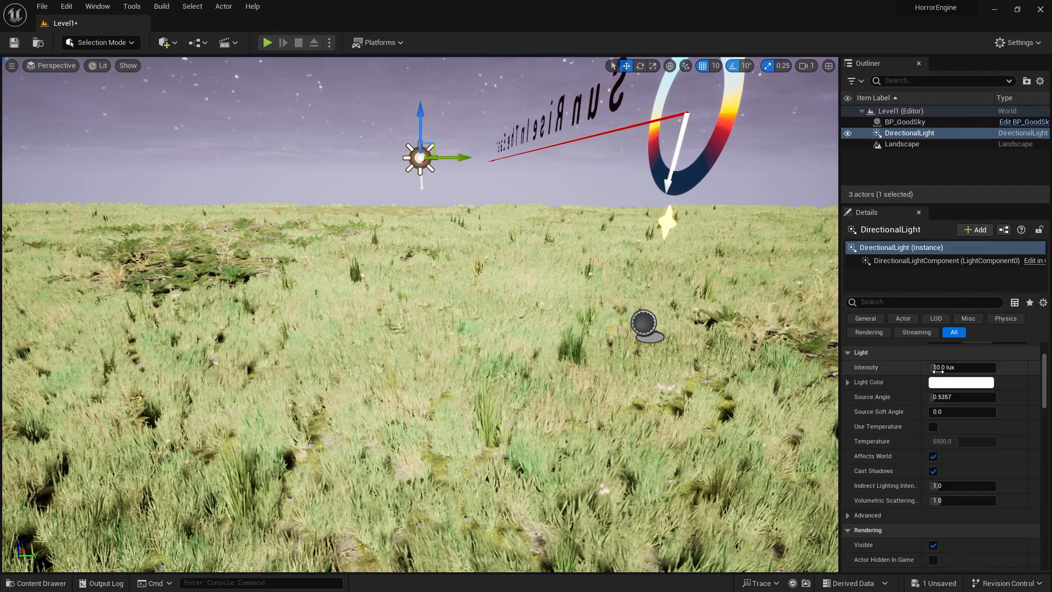
Set the light intensity to 1.0 lux and select BP_GoodSky to lower Time Of Day.
type("1.0")
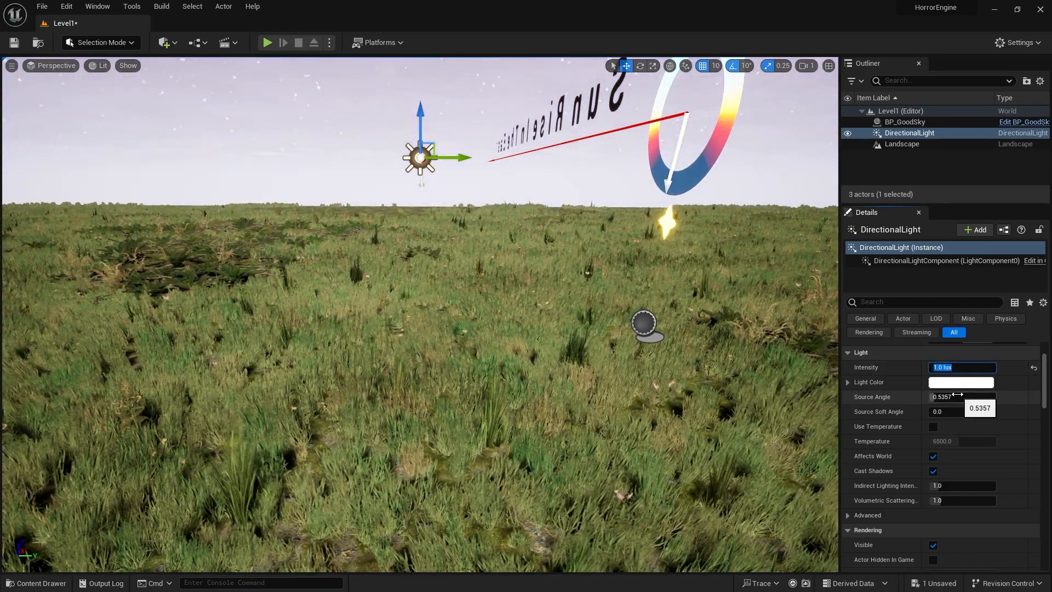
left_click(904, 121)
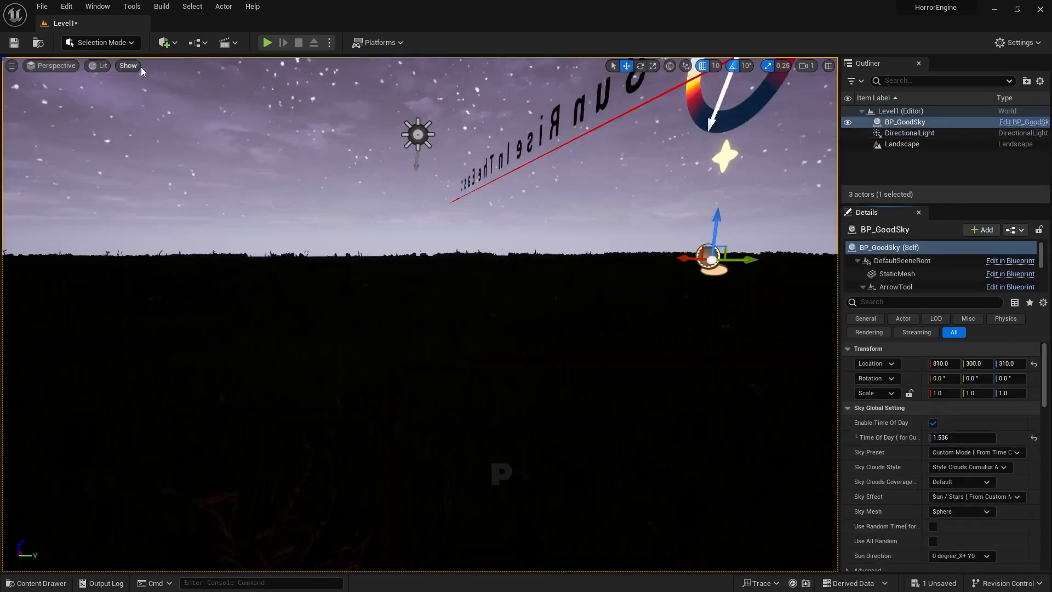
Add a Post Process Volume and Exponential Height Fog, raising fog density and tint.
left_click(164, 43)
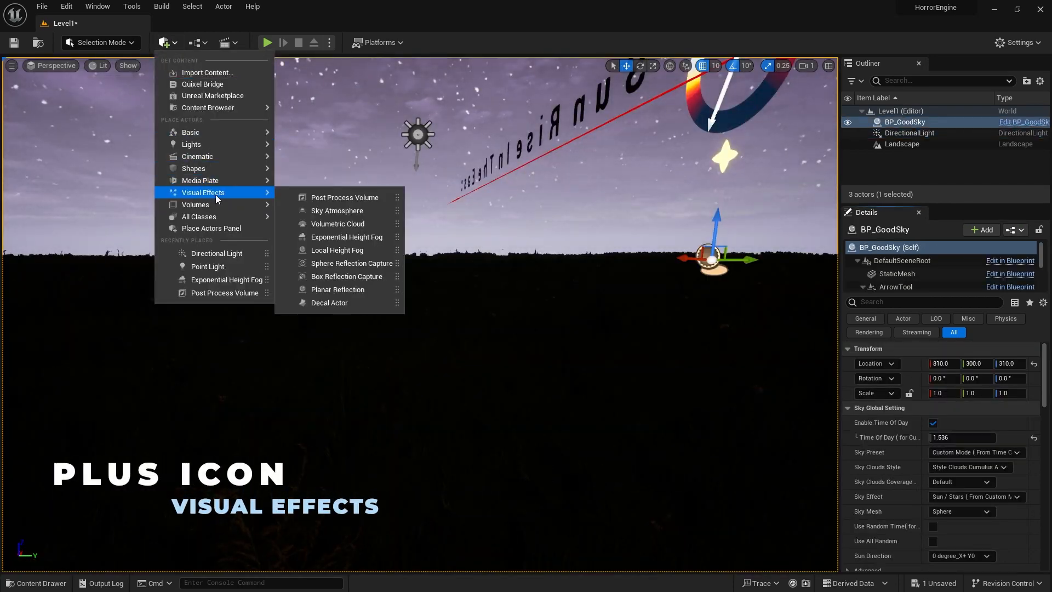
left_click(344, 198)
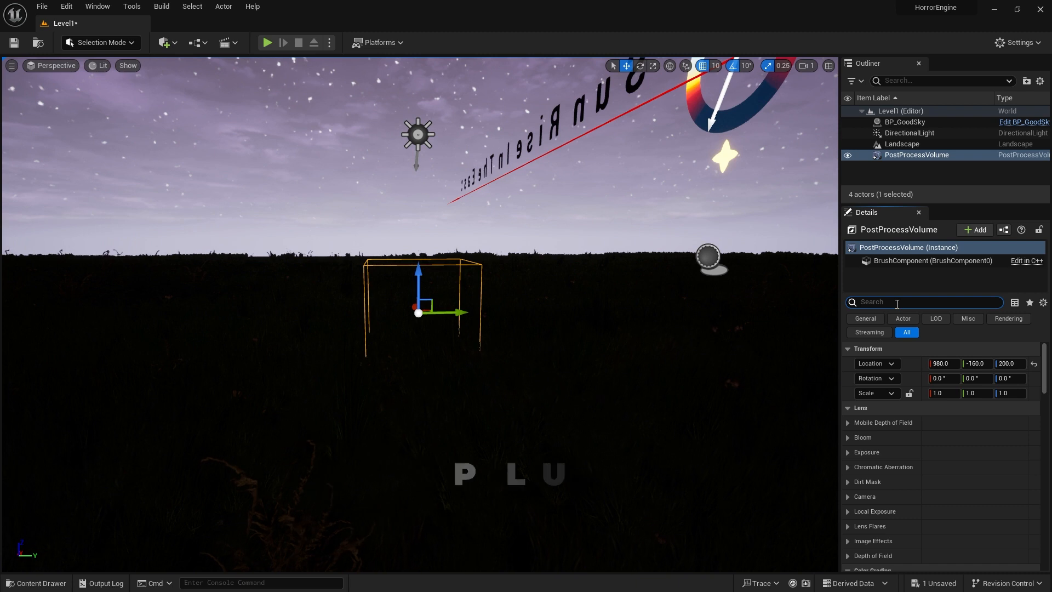
type("bri")
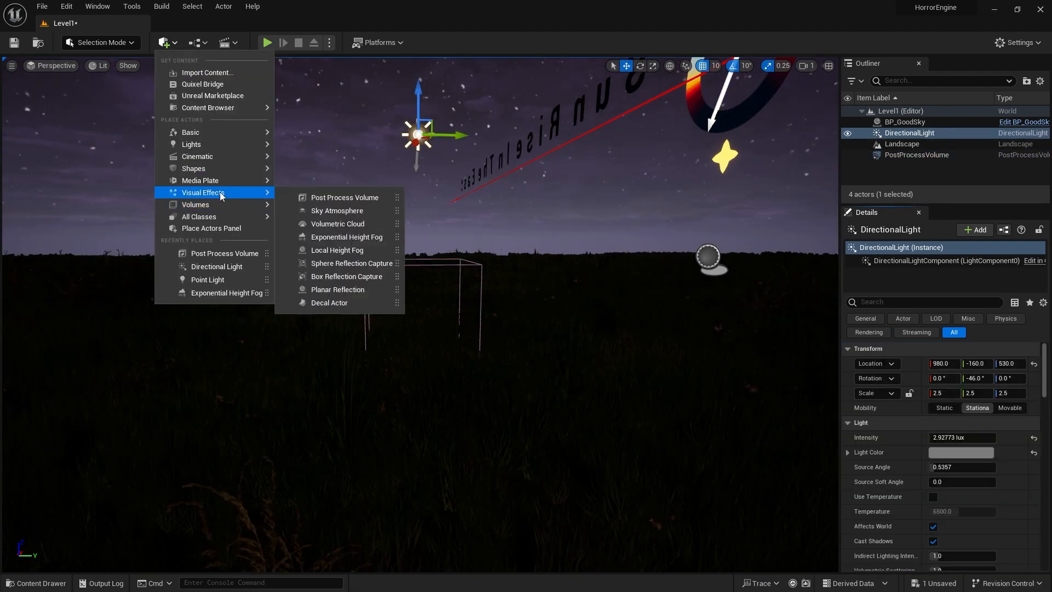
left_click(347, 237)
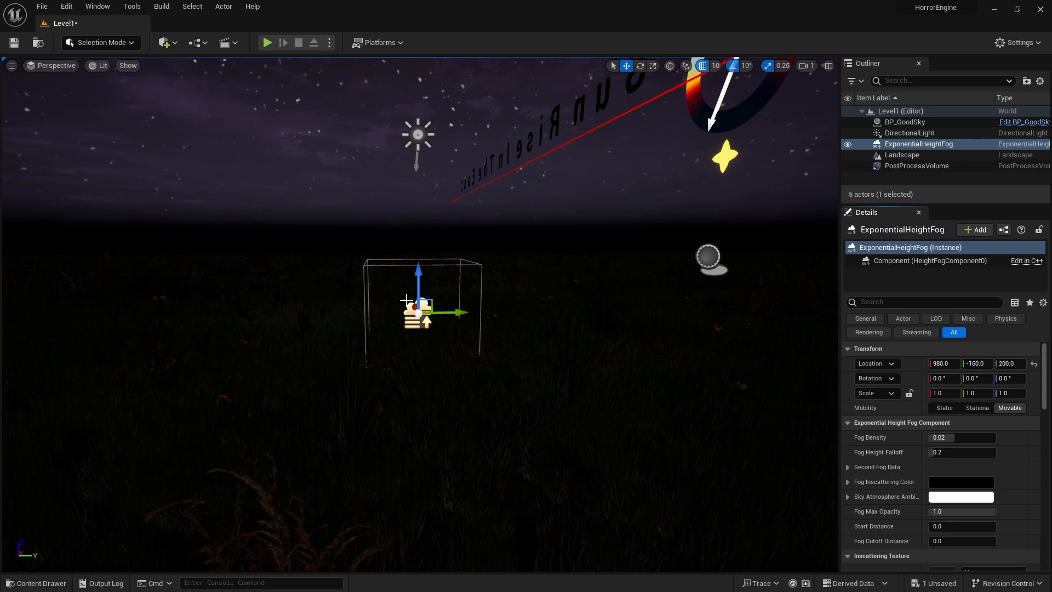
left_click(961, 496)
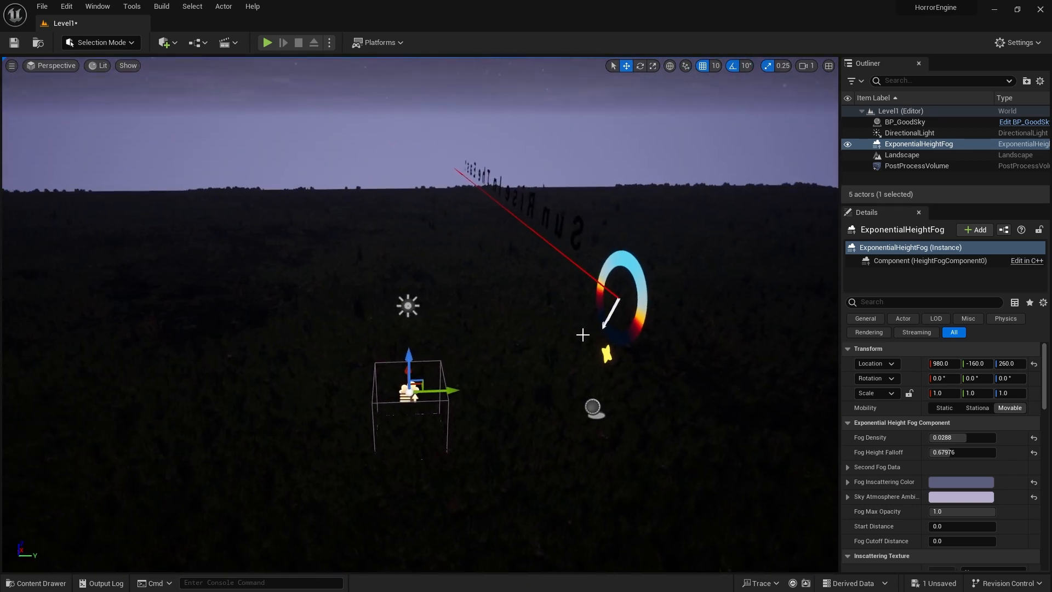
Paint dead-tree foliage found via 'tree' across the landscape, then return to Selection Mode.
left_click(102, 42)
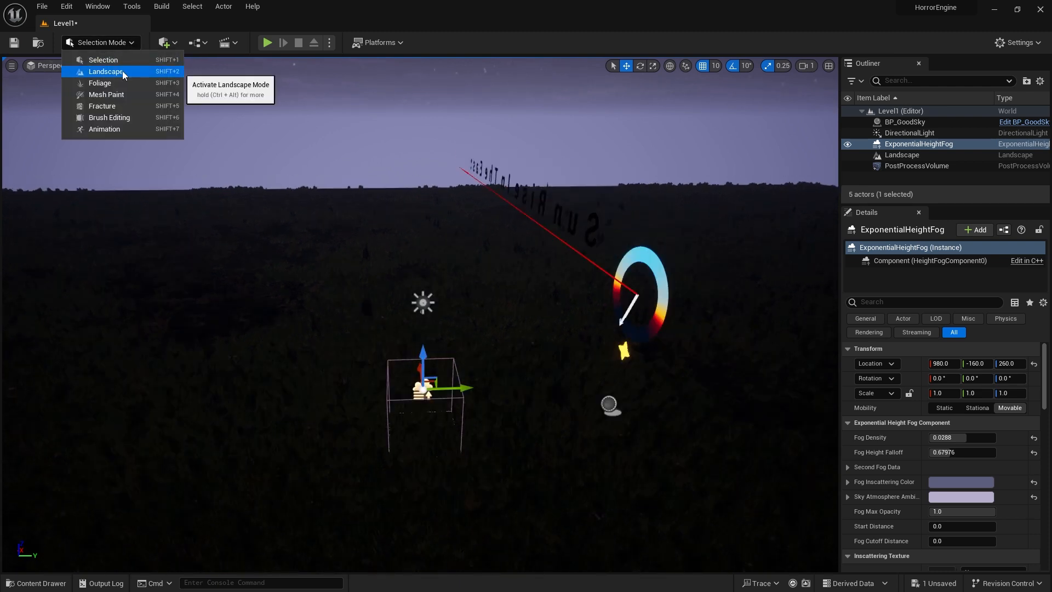
left_click(100, 82)
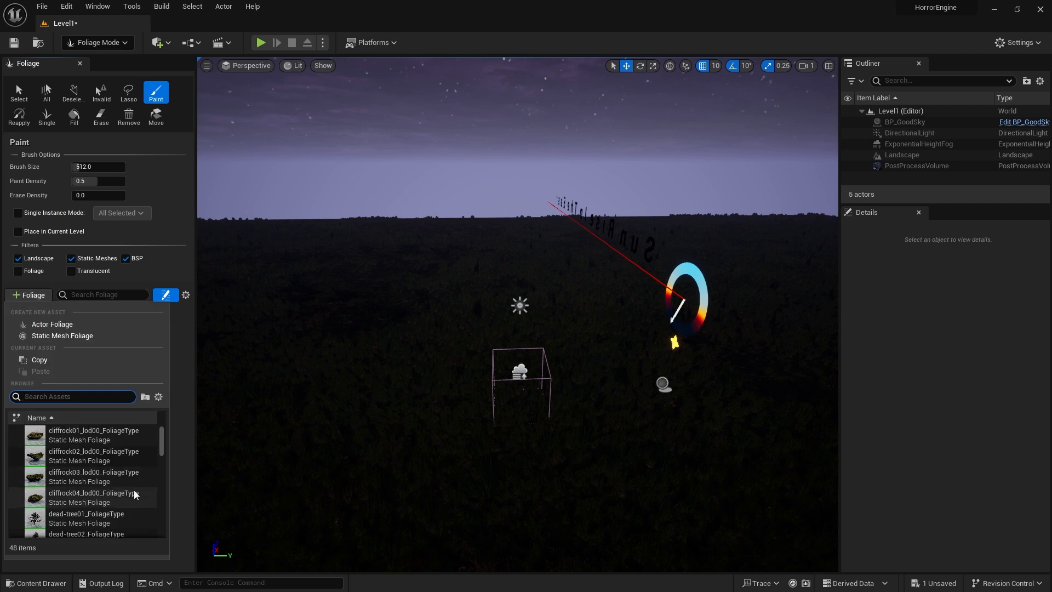
mouse_move(121, 441)
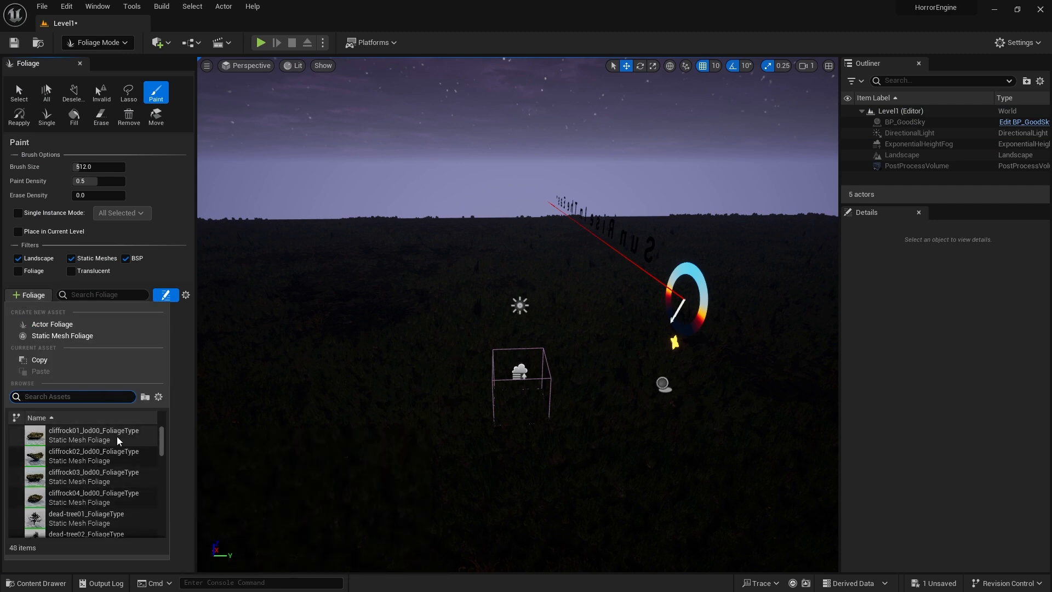
type("tree")
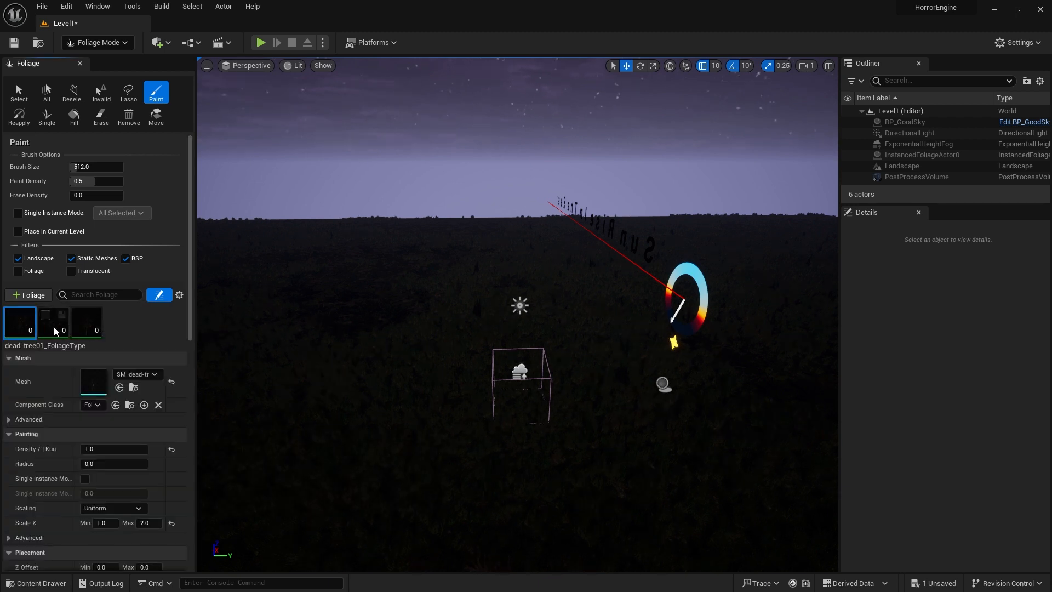
mouse_move(78, 320)
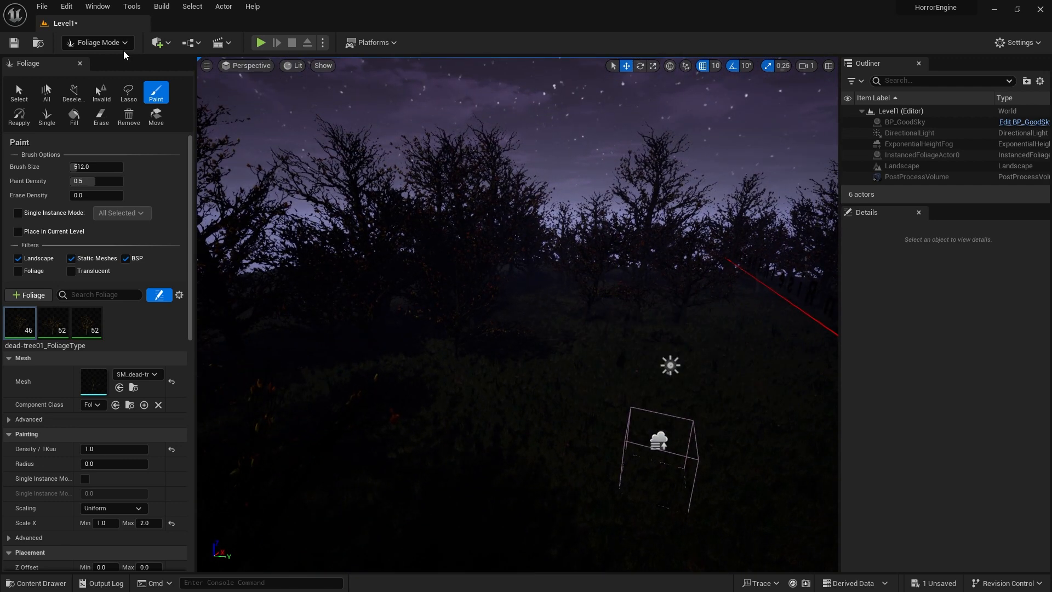
left_click(106, 43)
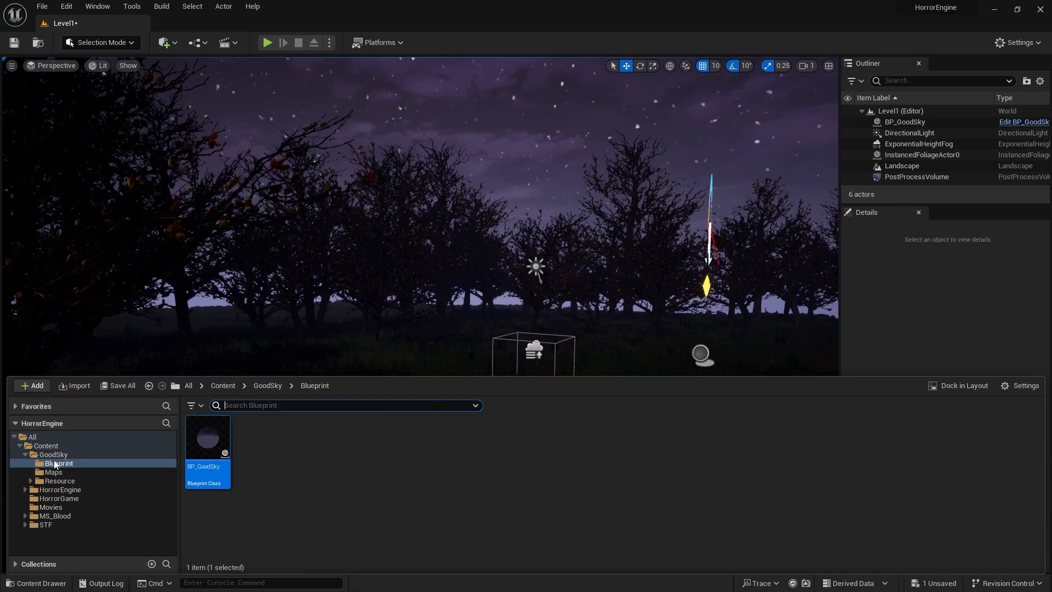
Drag the HorrorEngine blueprint from Content/HorrorEngine into Level1 and edit its class defaults.
left_click(60, 489)
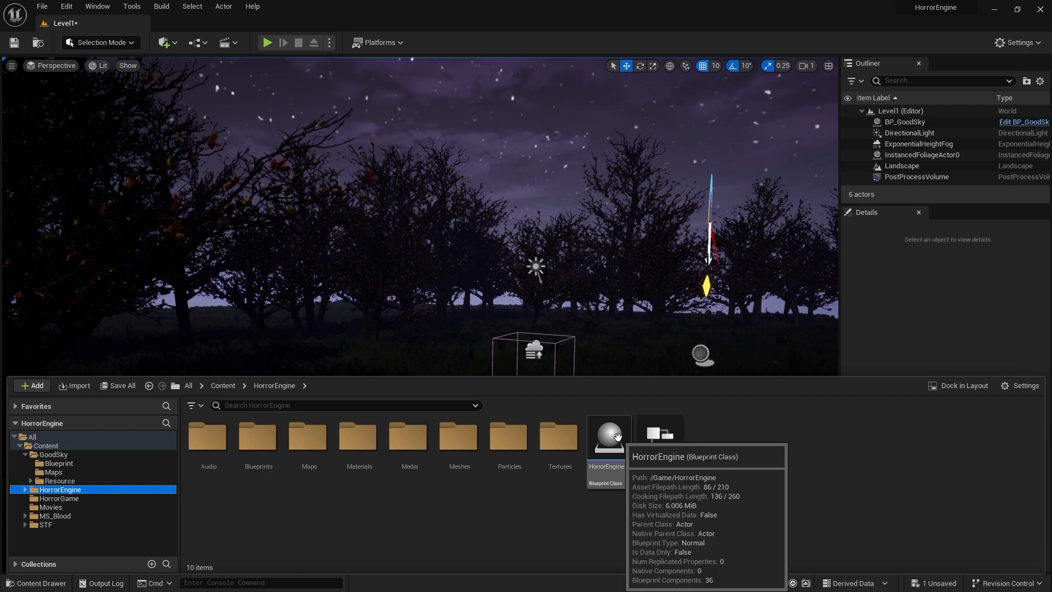
left_click(608, 436)
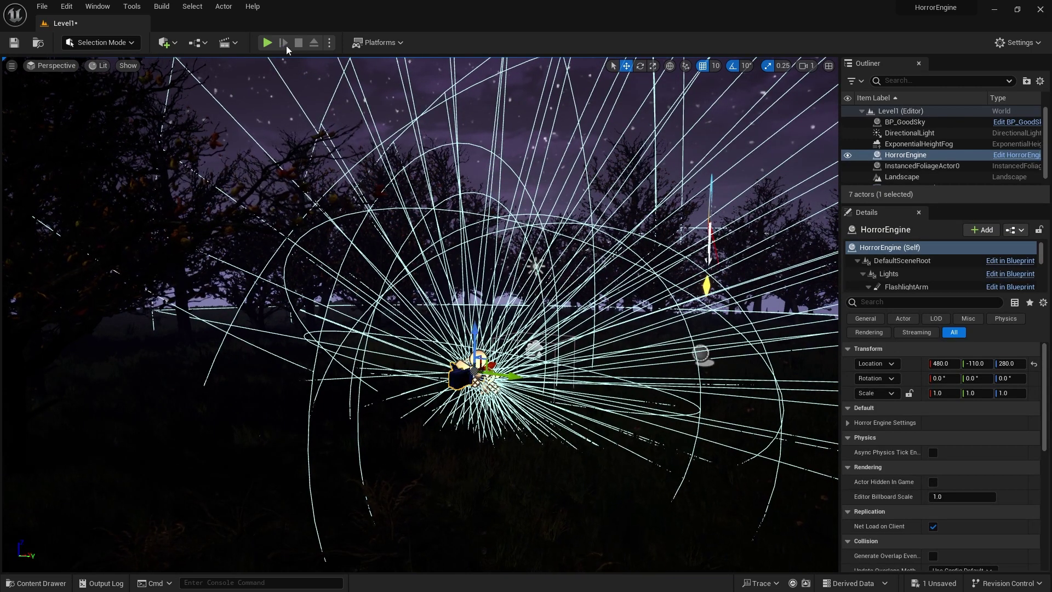
left_click(269, 42)
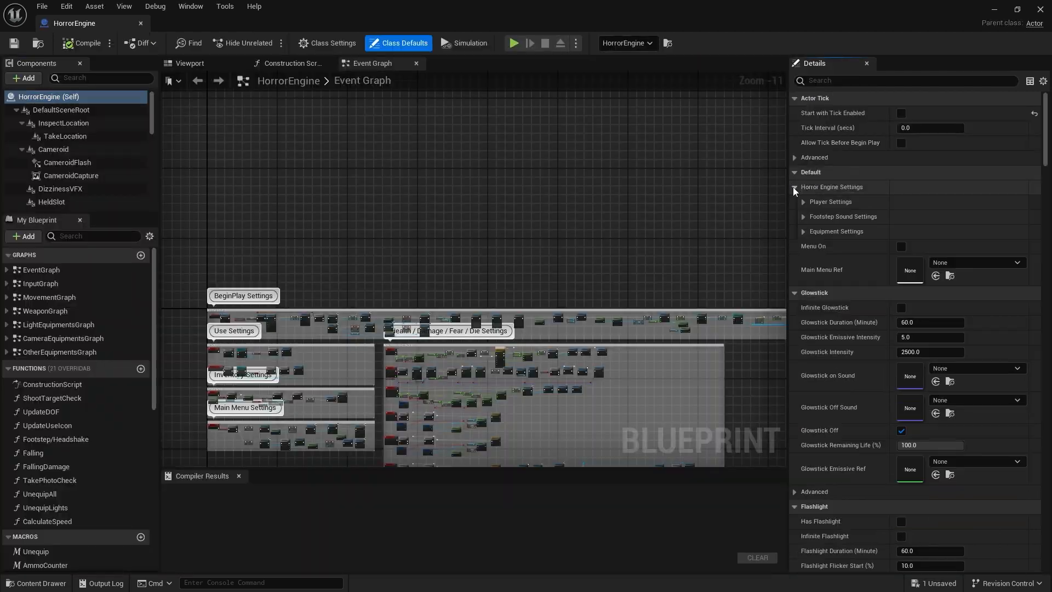
Close the blueprint editor and run Level1 in a play-in-editor session.
left_click(802, 202)
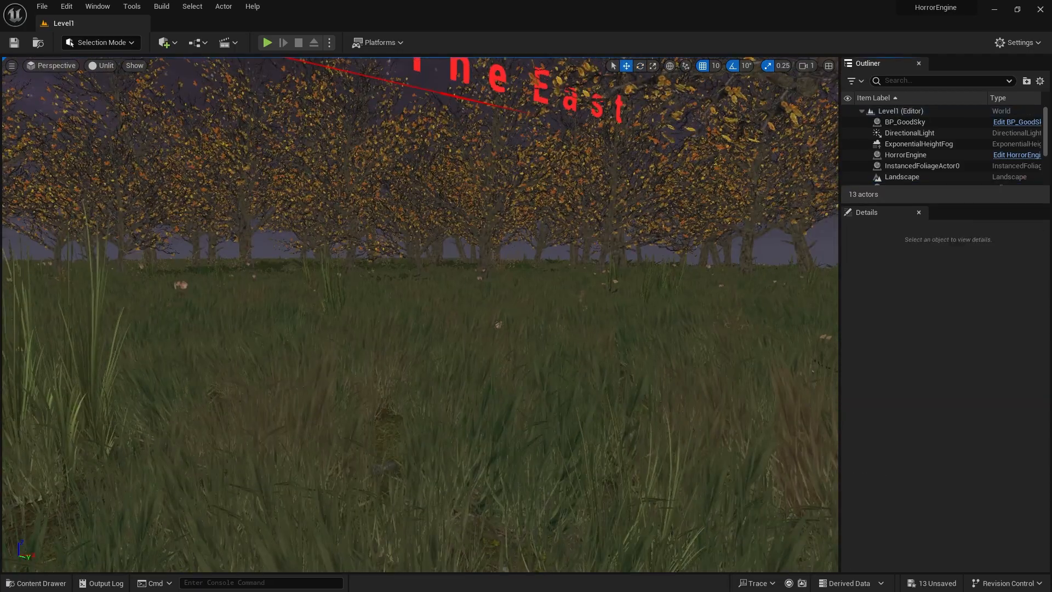
left_click(267, 42)
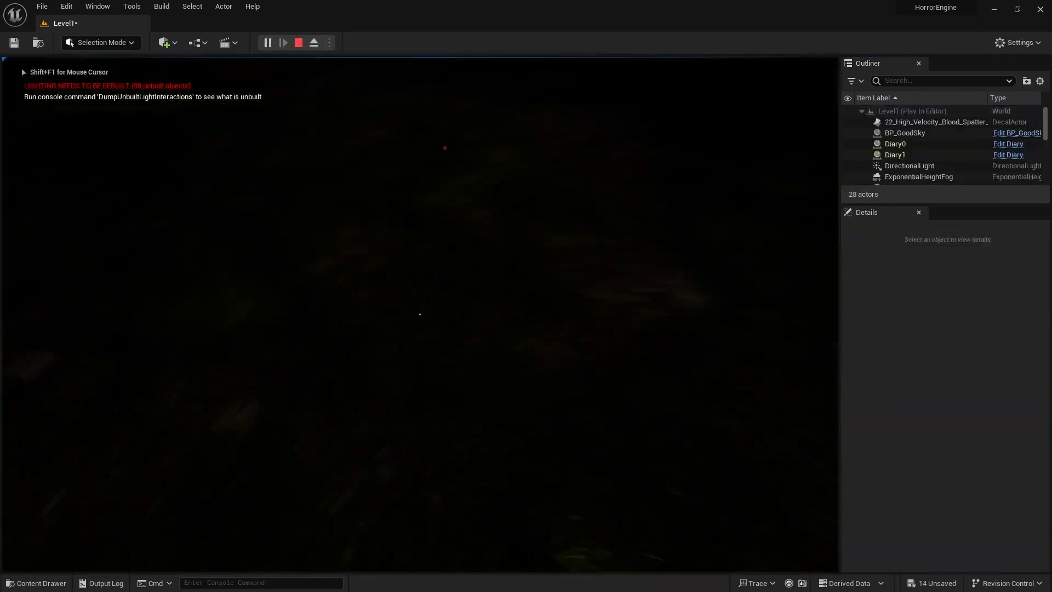